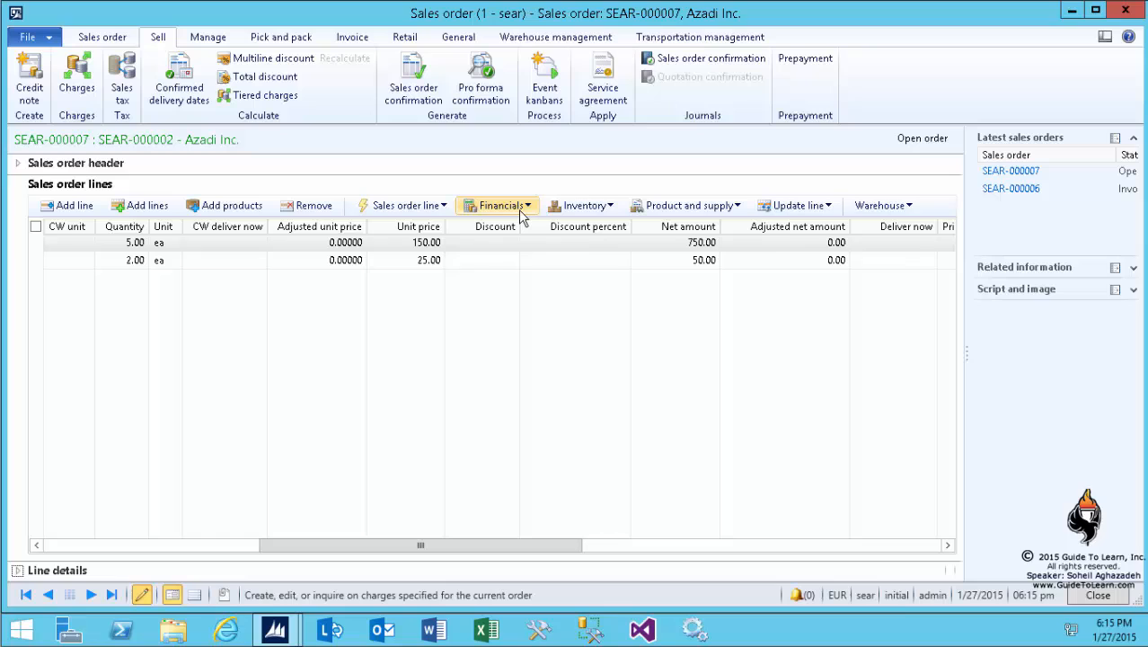
Review the charges on the order lines of SEAR-000007 from the Financials options
left_click(499, 205)
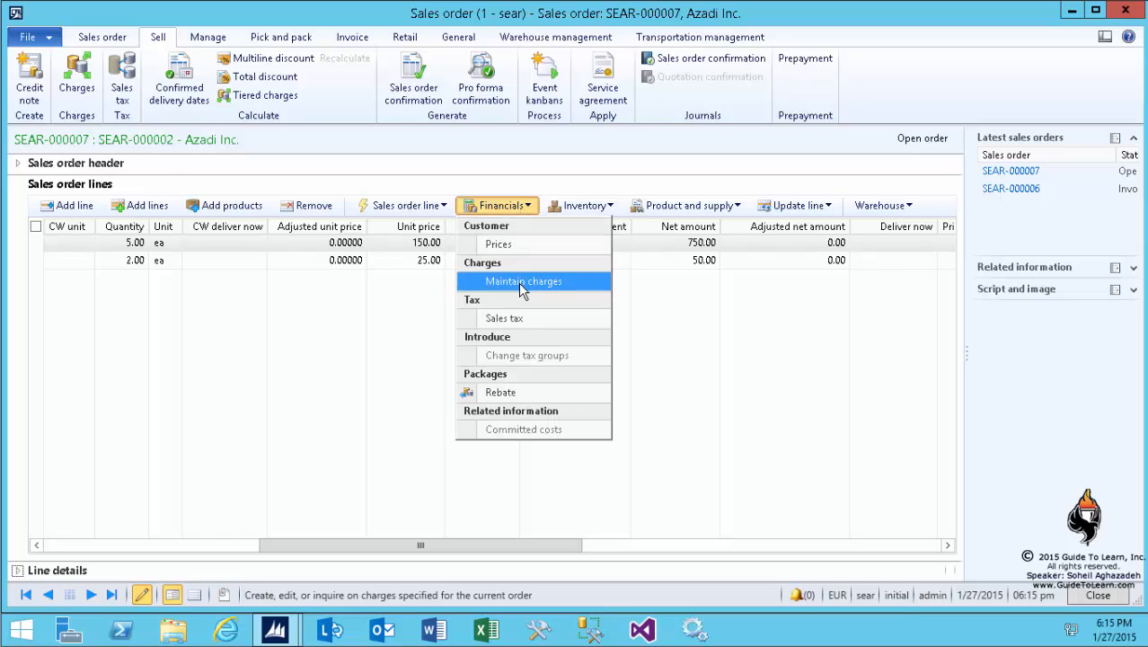
left_click(523, 280)
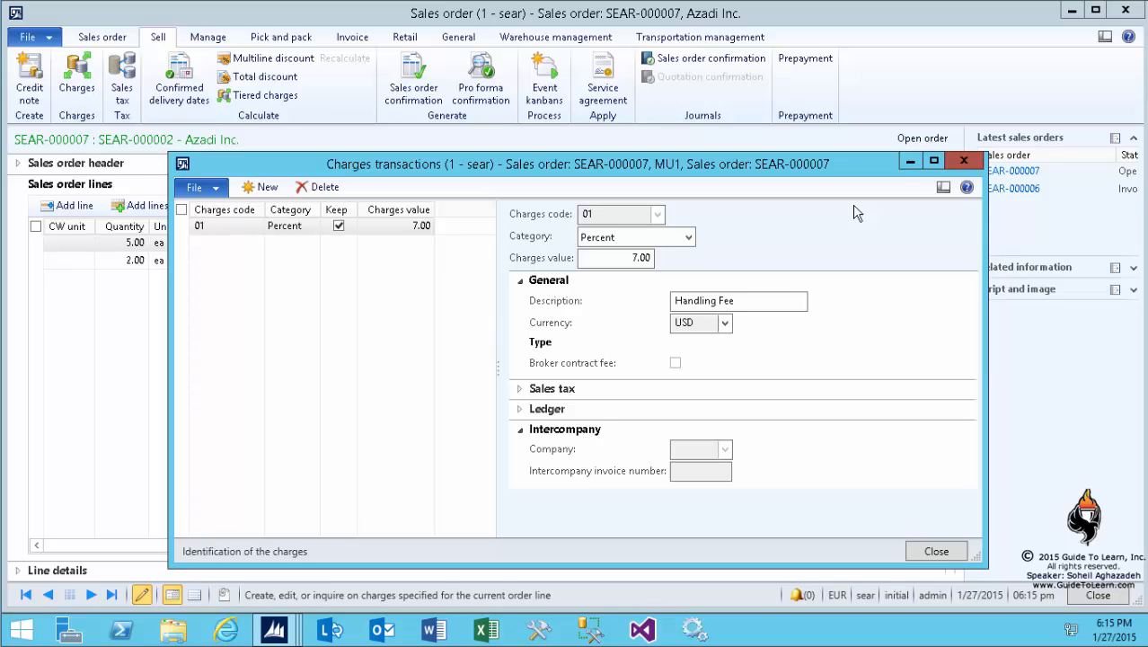
left_click(934, 550)
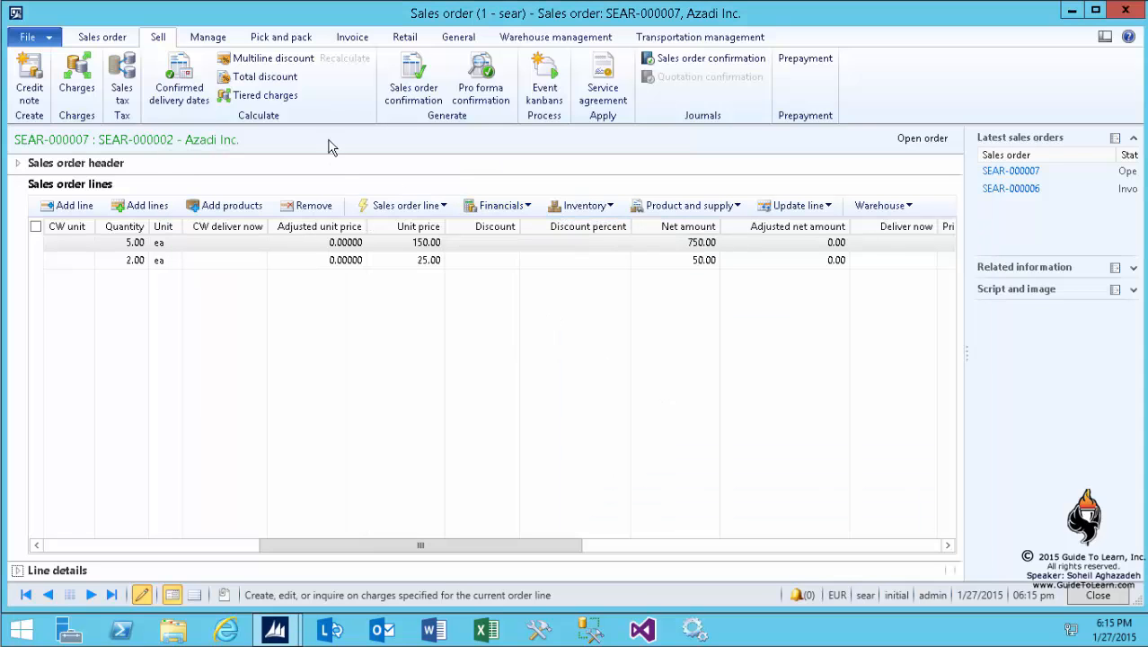
Start packing slip posting for the order with Picked as the quantity to post
left_click(280, 36)
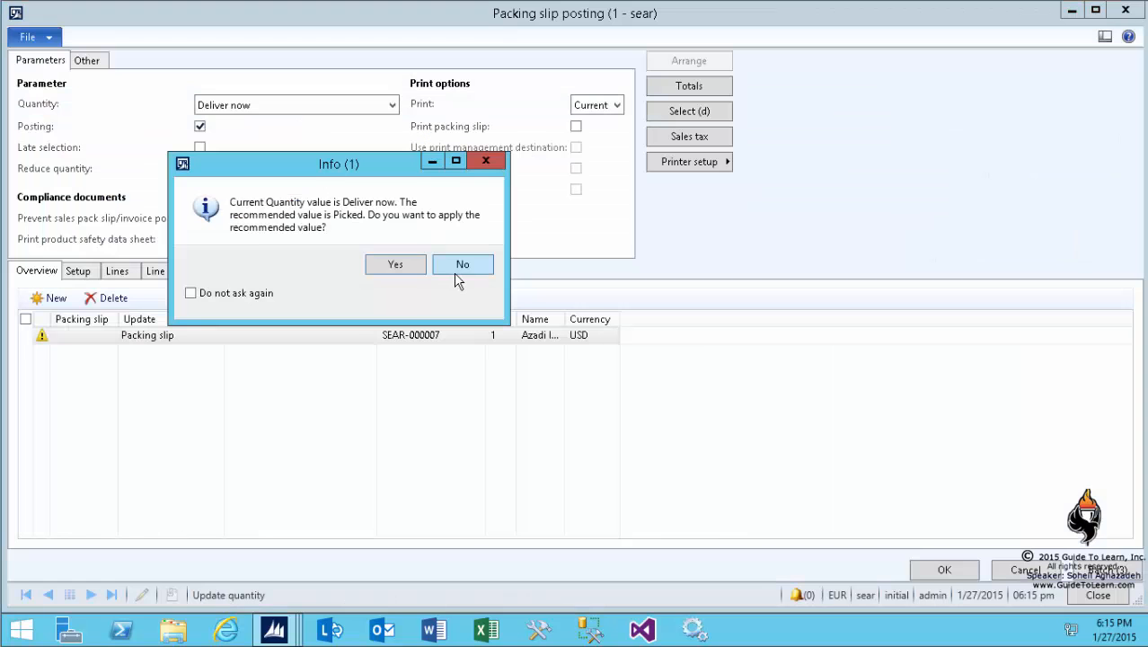
left_click(464, 262)
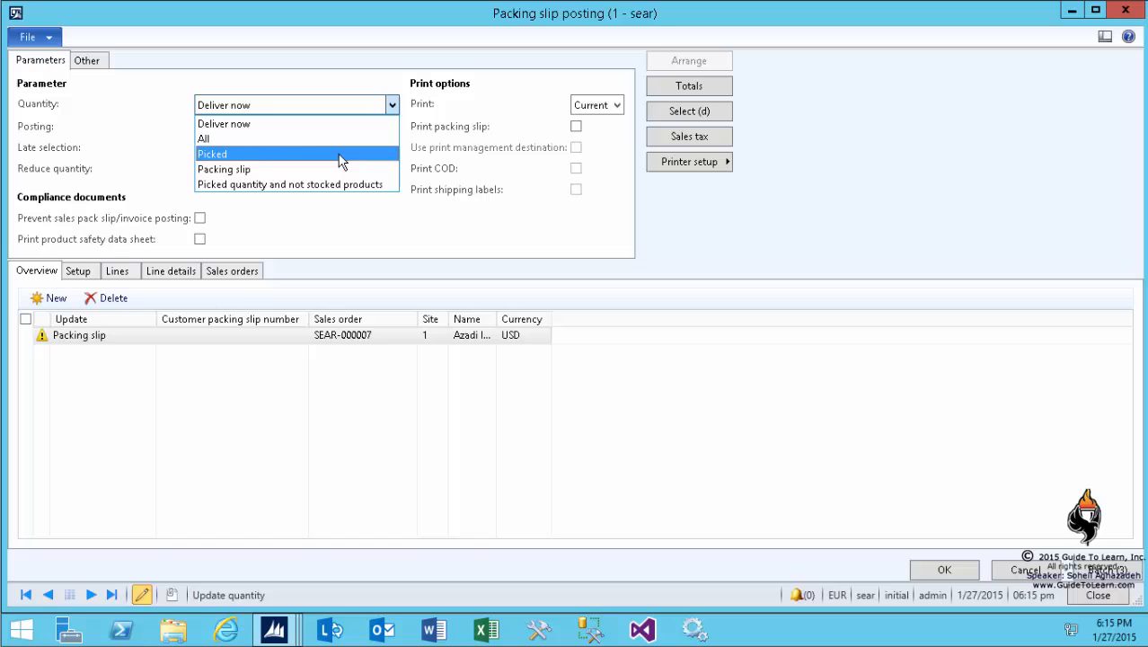
left_click(203, 138)
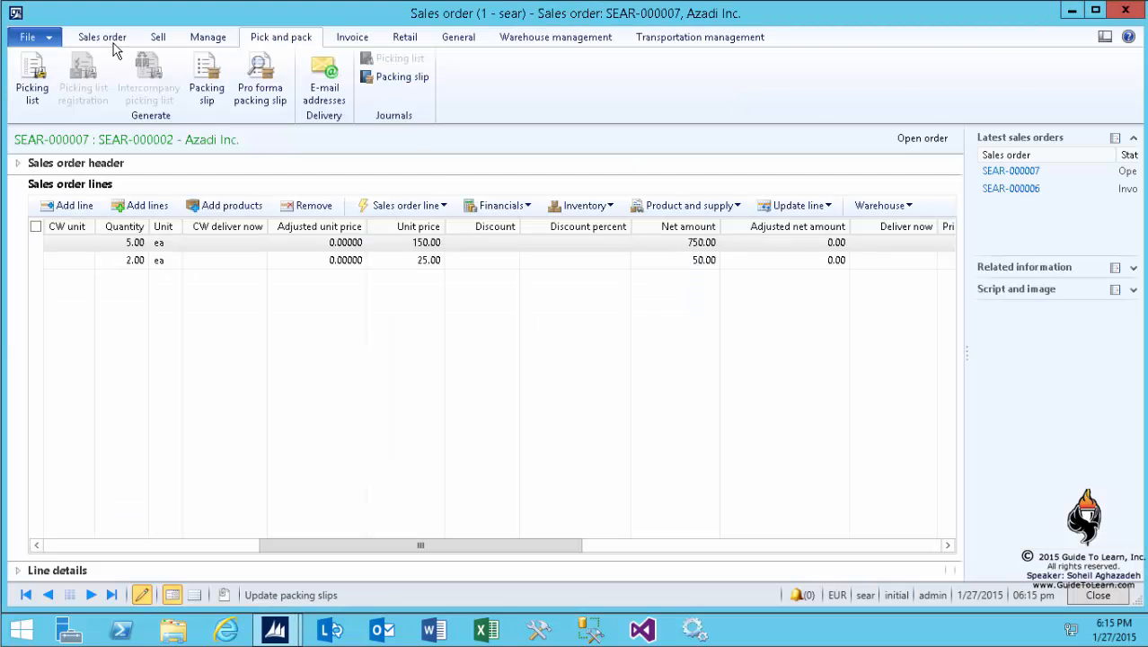
Add a new order hold record for SEAR-000007 from the Sales order ribbon
left_click(101, 36)
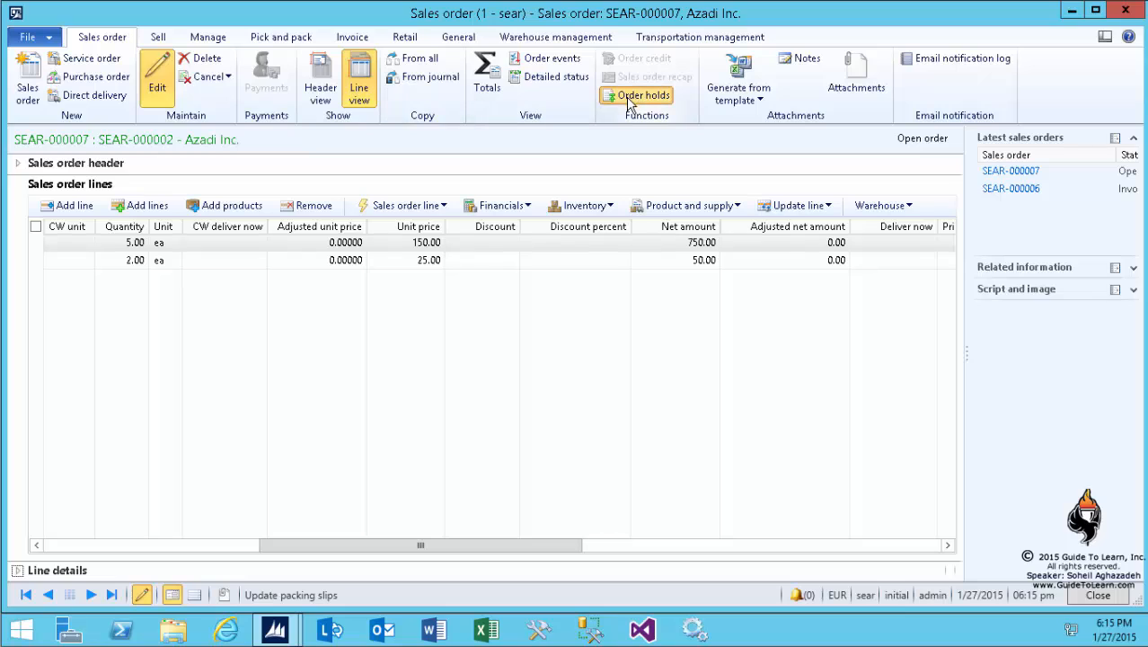
left_click(641, 95)
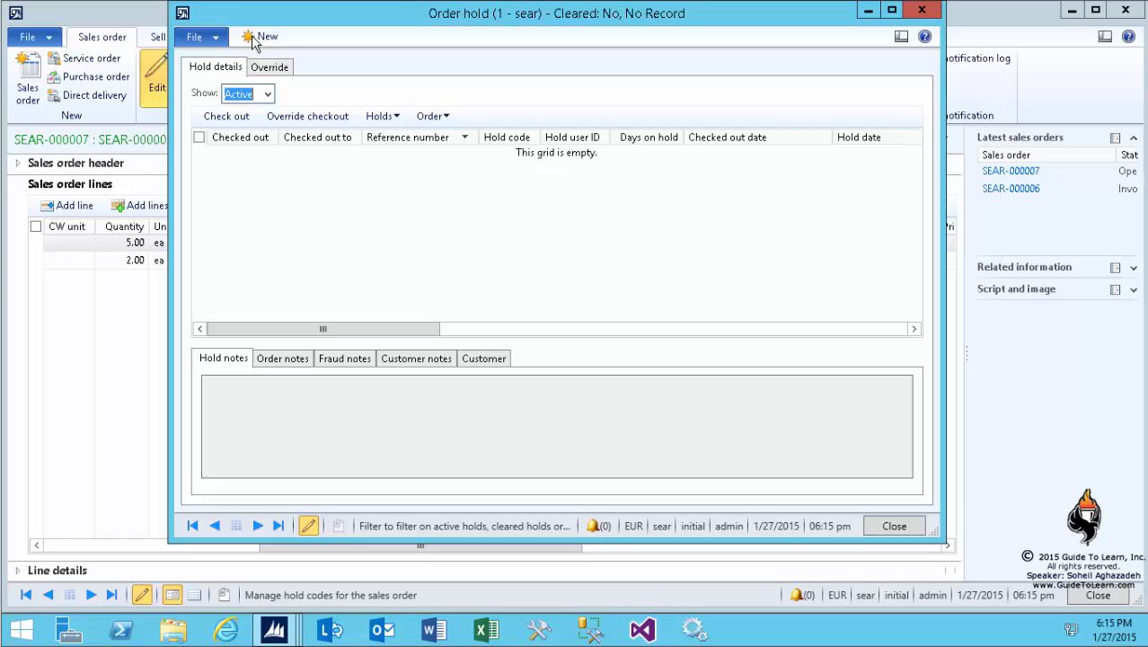
left_click(266, 36)
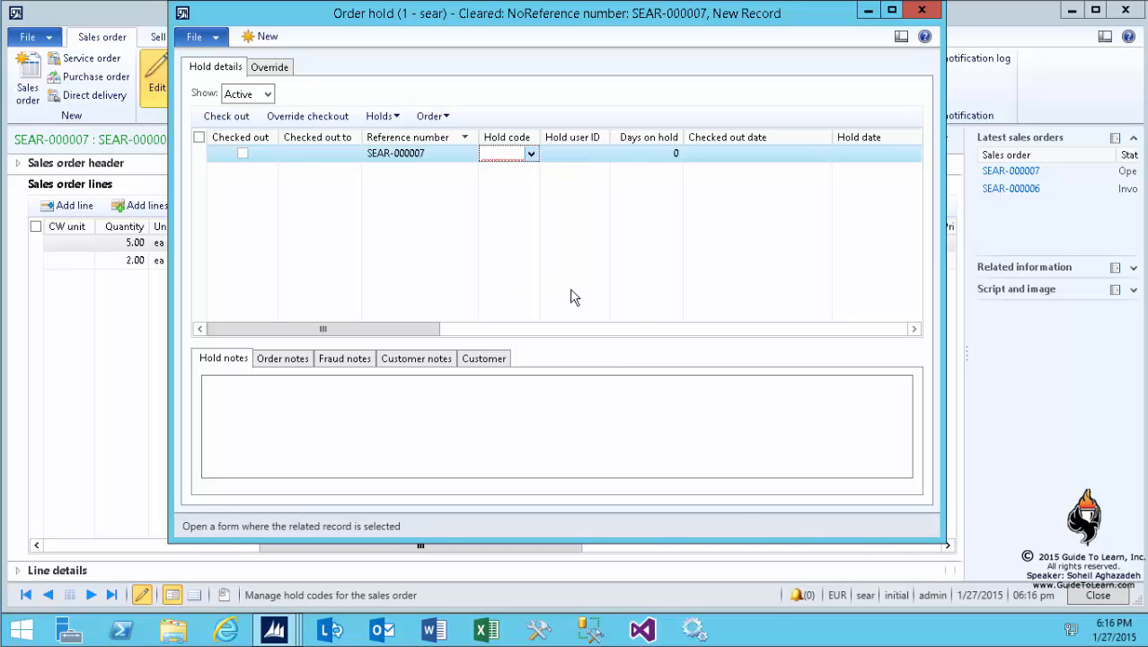
Create hold code SeaHold described 'Seahorse Hold Demo' in Order hold codes
left_click(529, 153)
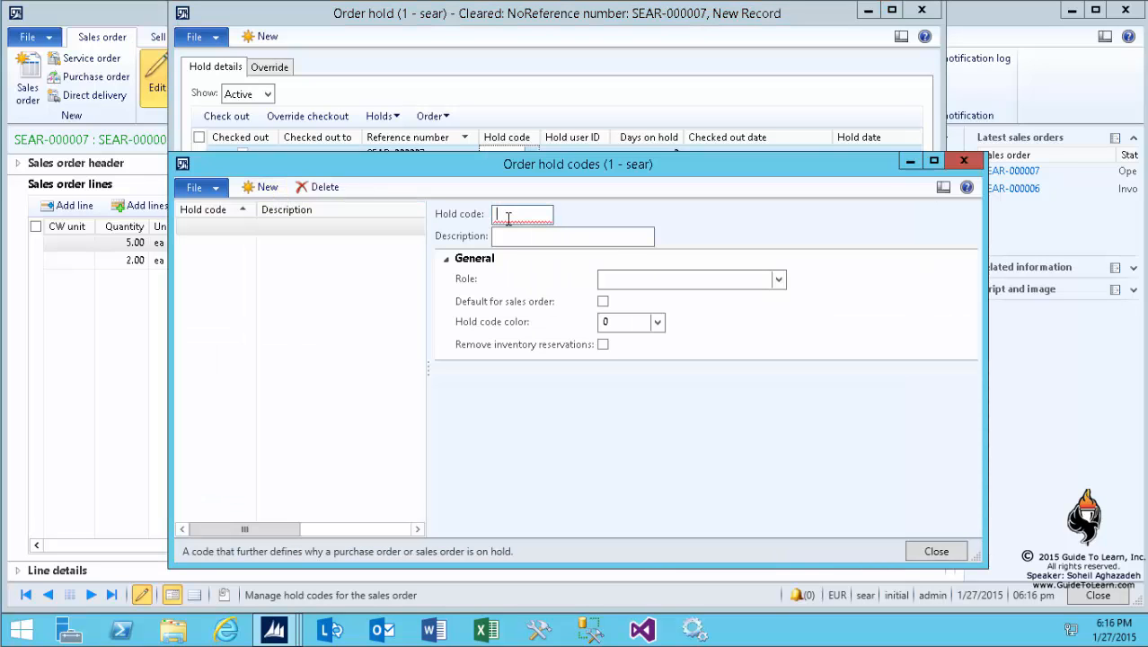
type("SeaHold")
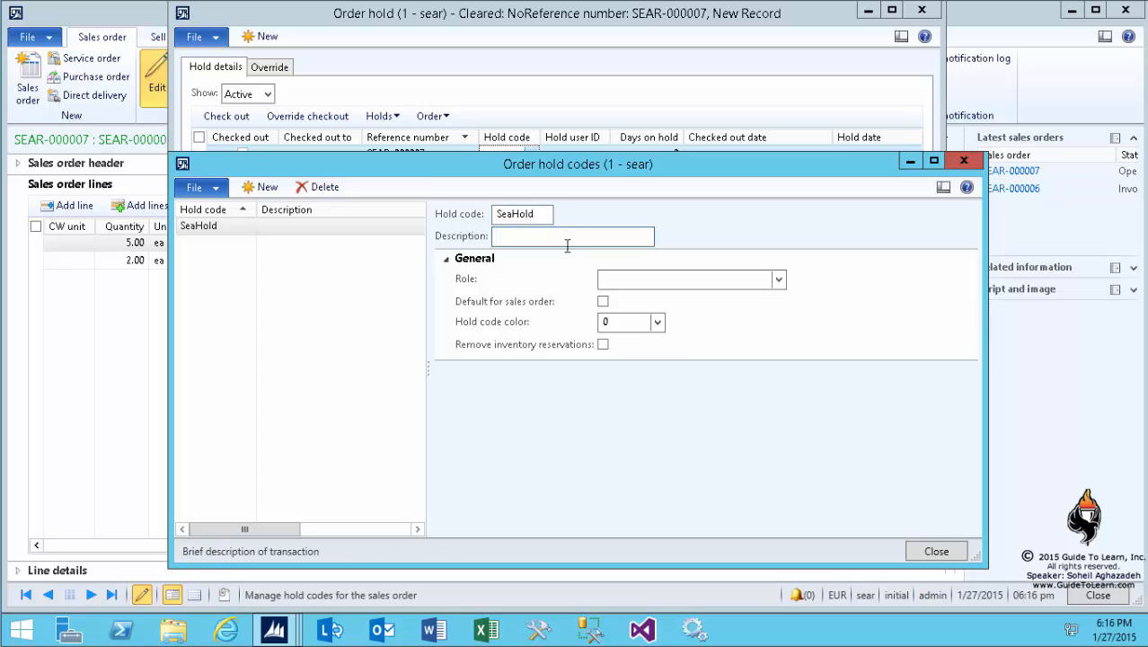
type("Seahorse Hold Demo")
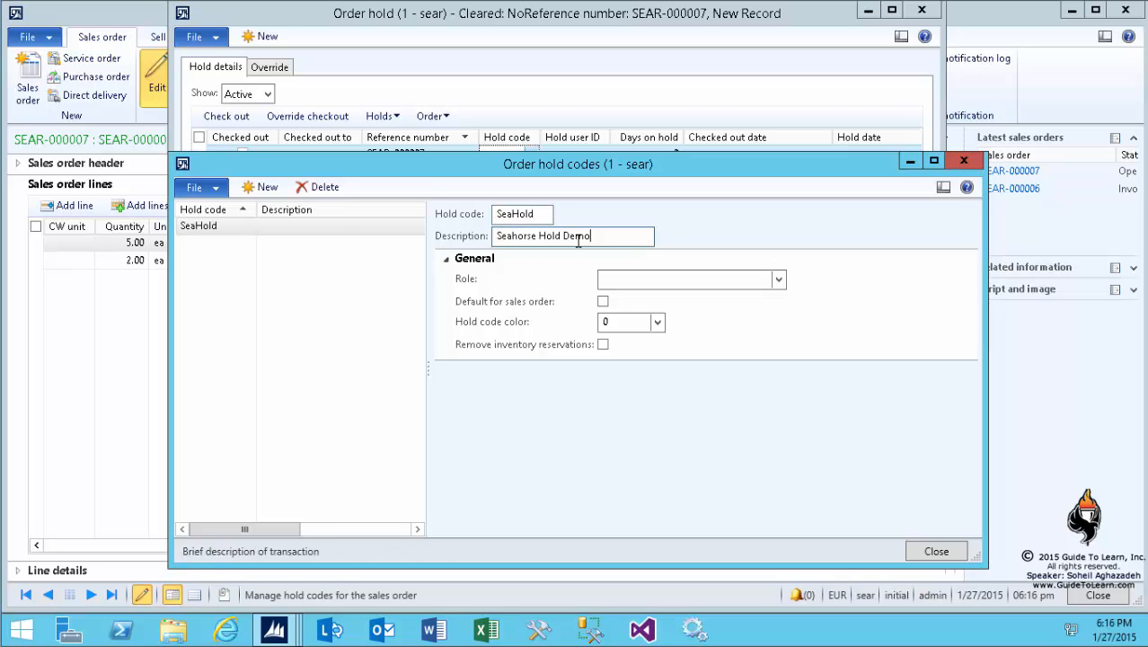
Assign the Accounts receivable clerk security role to the SeaHold hold code
left_click(776, 280)
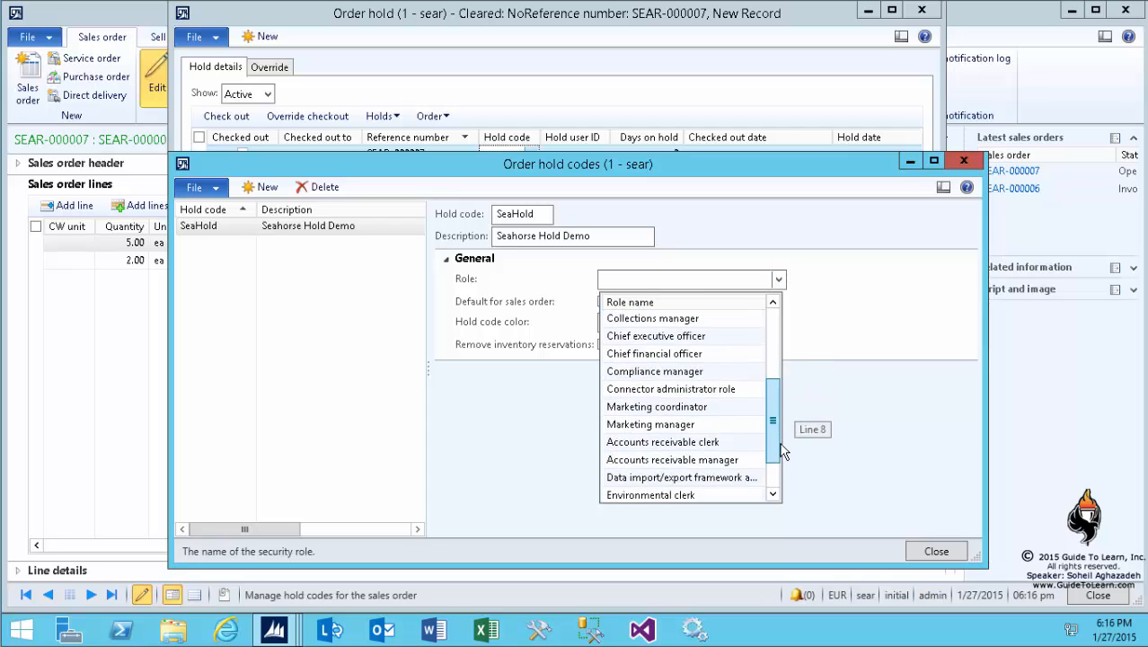
scroll("down", 3)
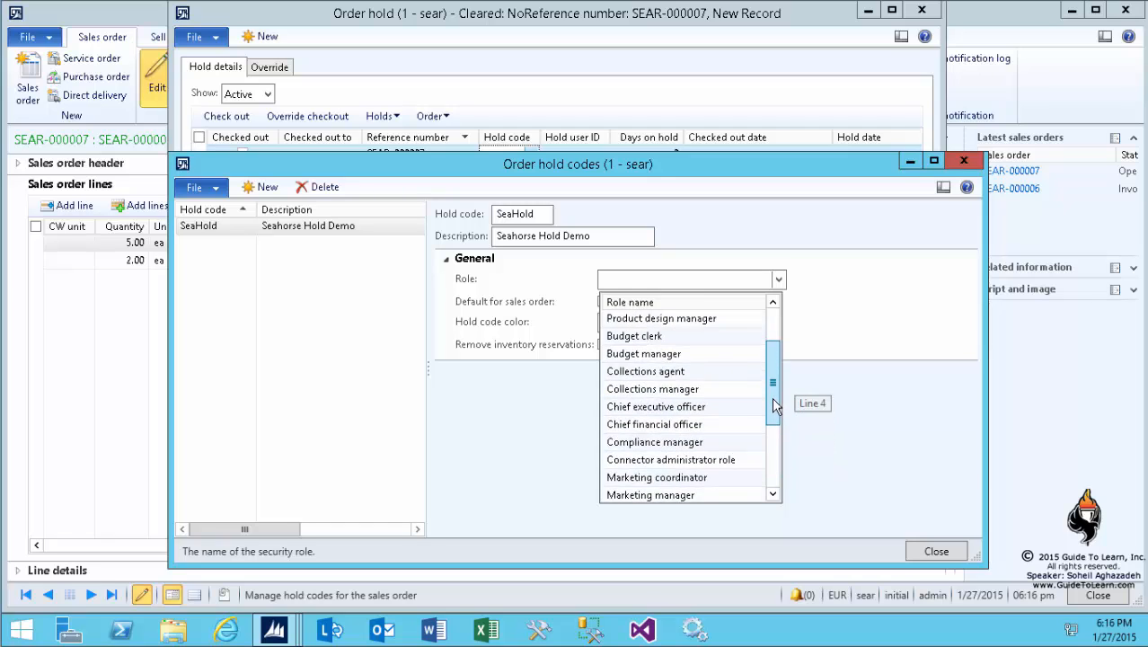
left_click(772, 377)
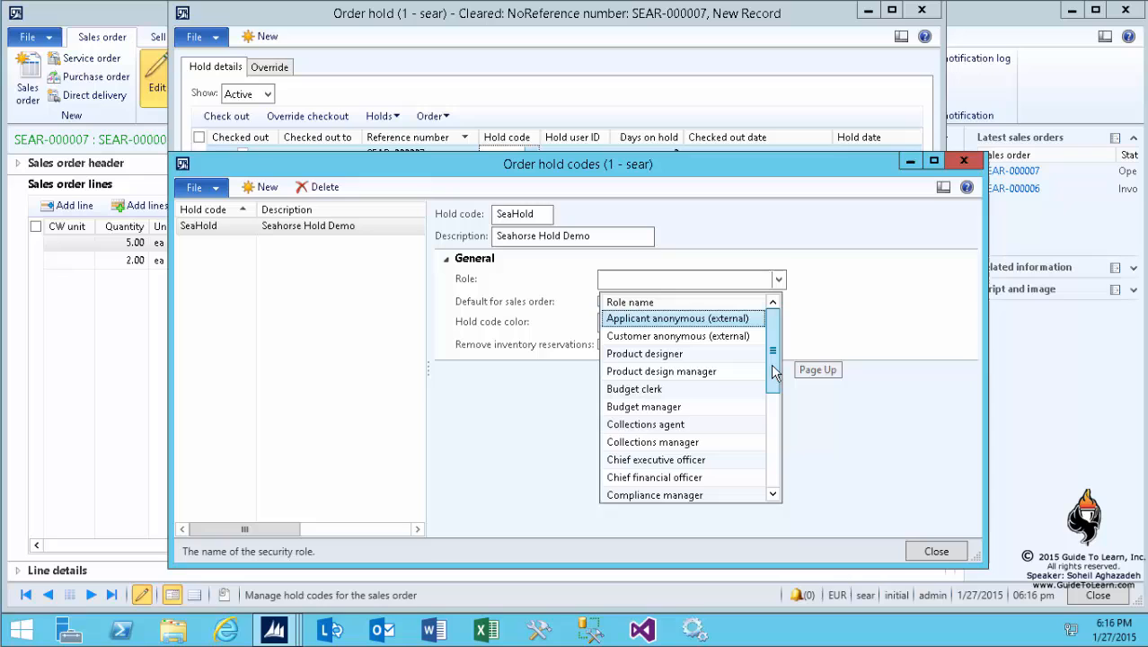
mouse_move(775, 381)
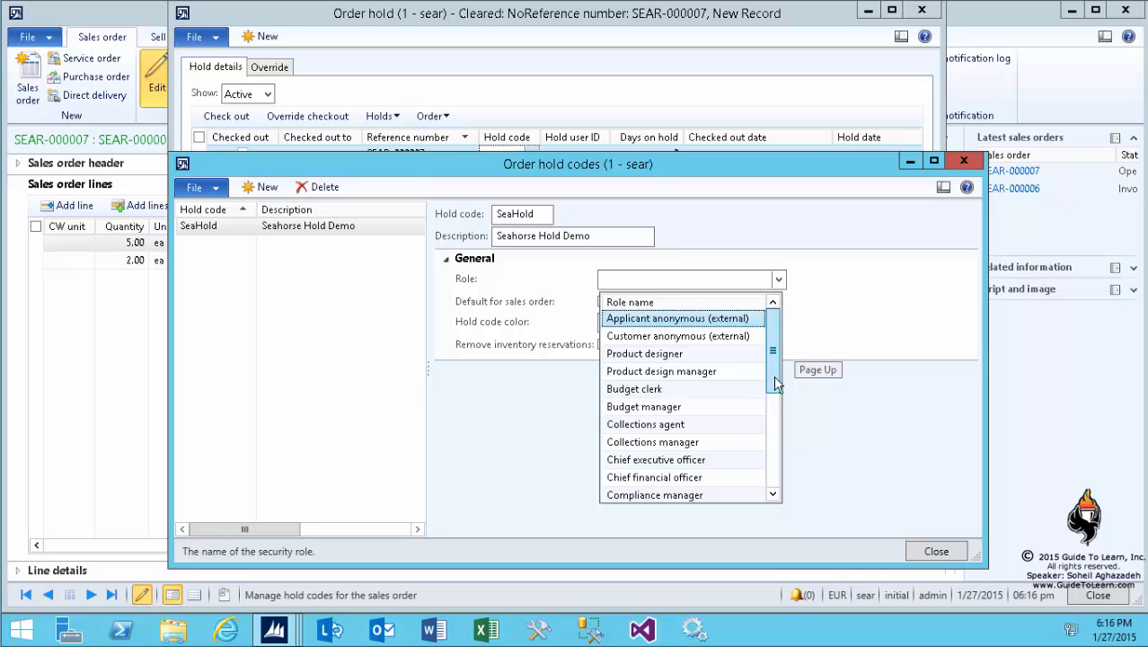
scroll("down", 3)
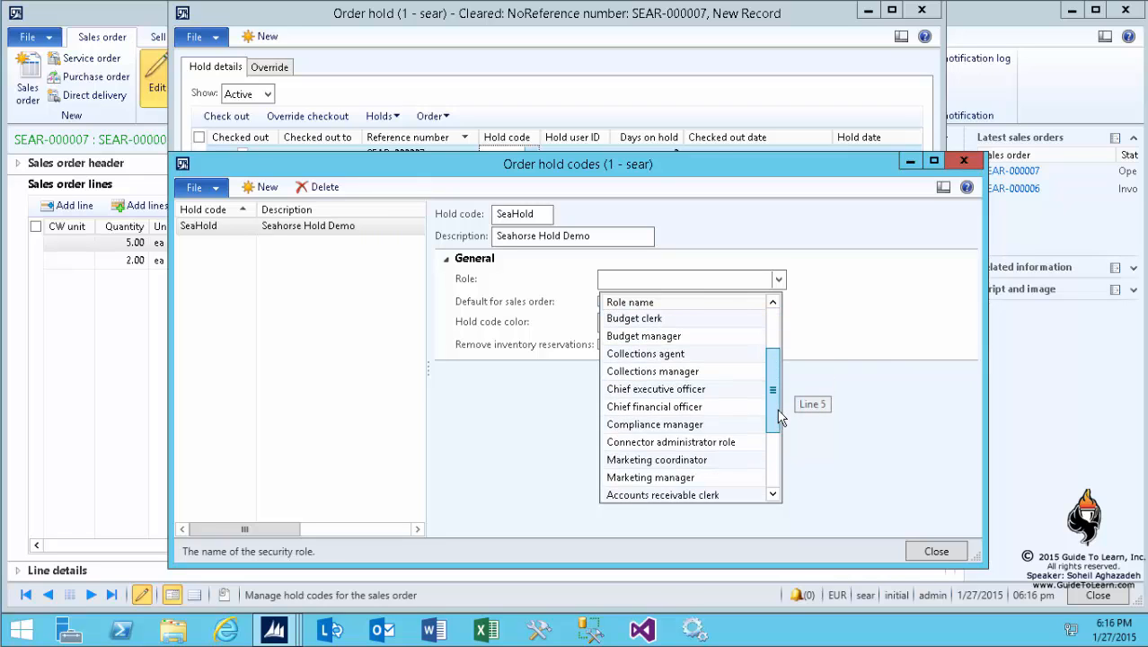
scroll("down", 3)
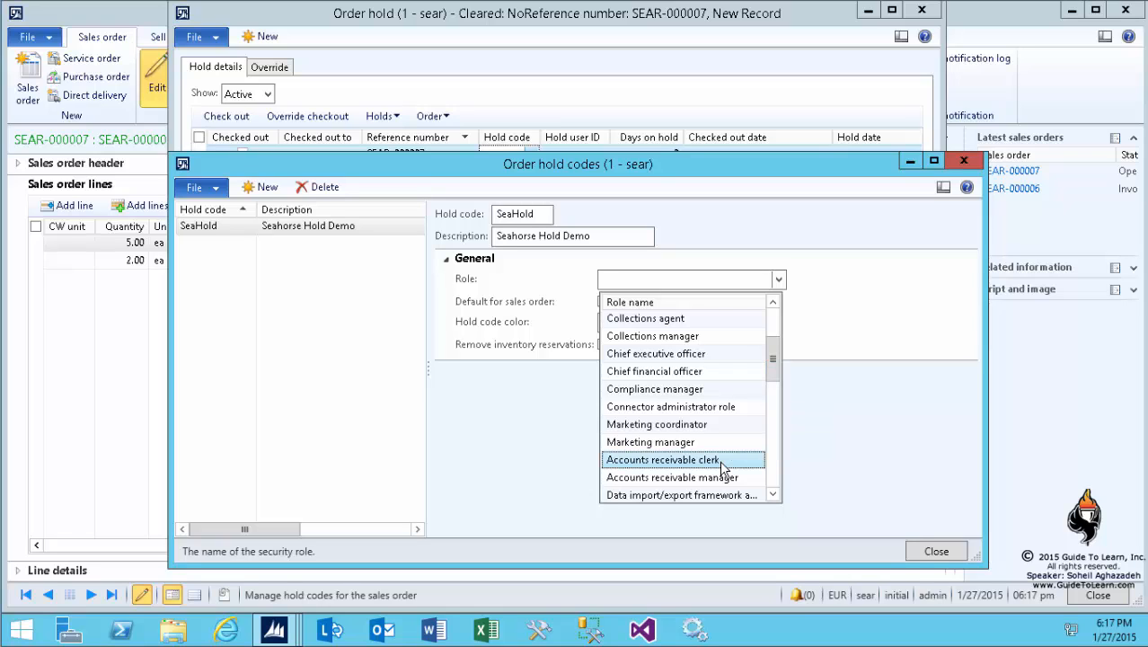
left_click(663, 460)
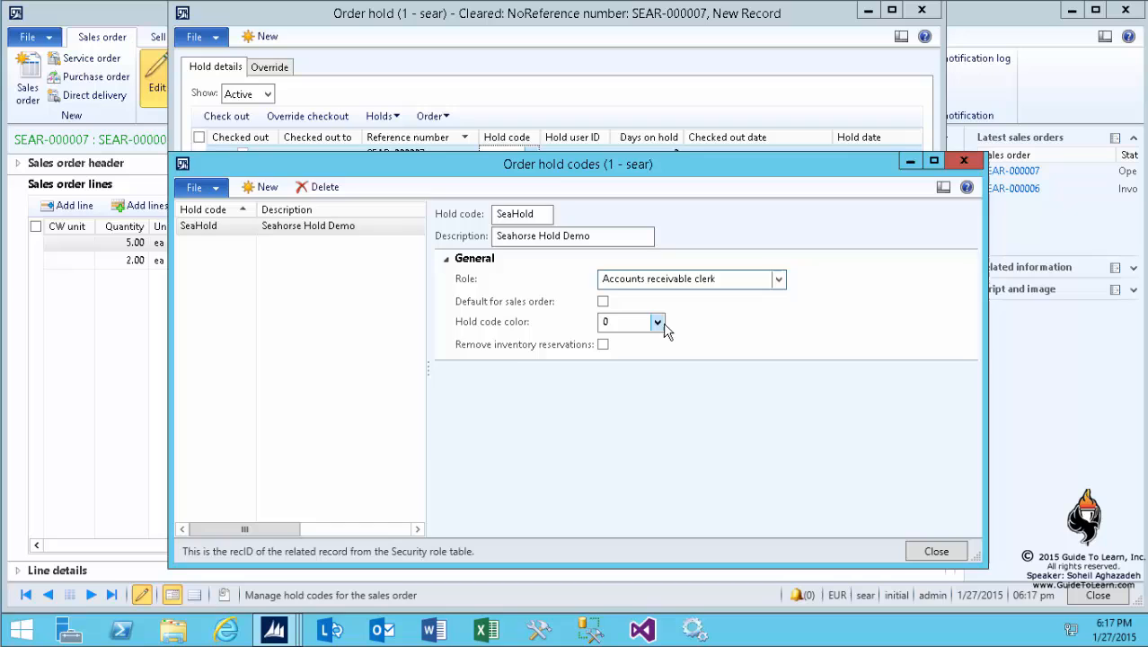
Choose a colour for the SeaHold hold code
left_click(657, 321)
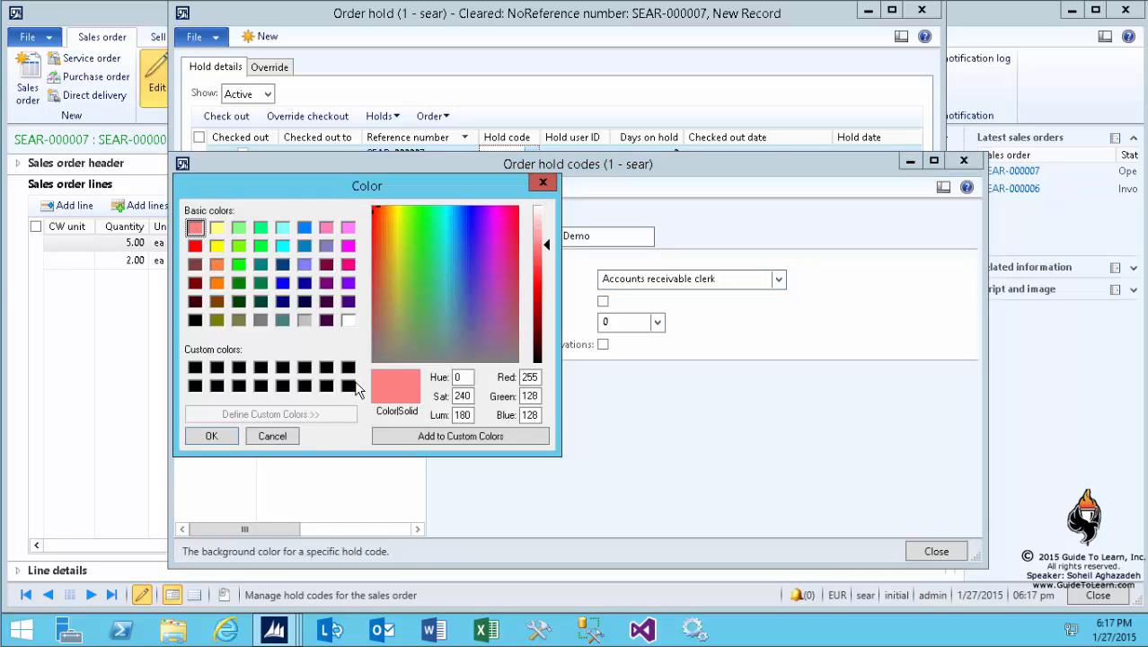
left_click(212, 436)
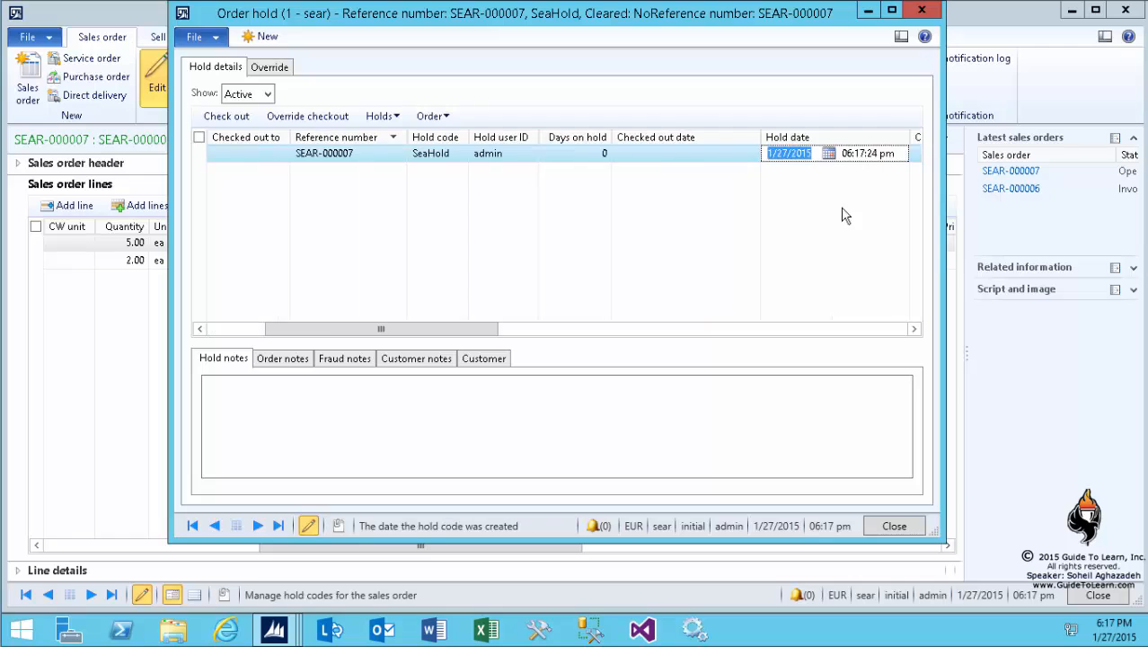
Check out the SEAR-000007 SeaHold hold record to admin
left_click(679, 153)
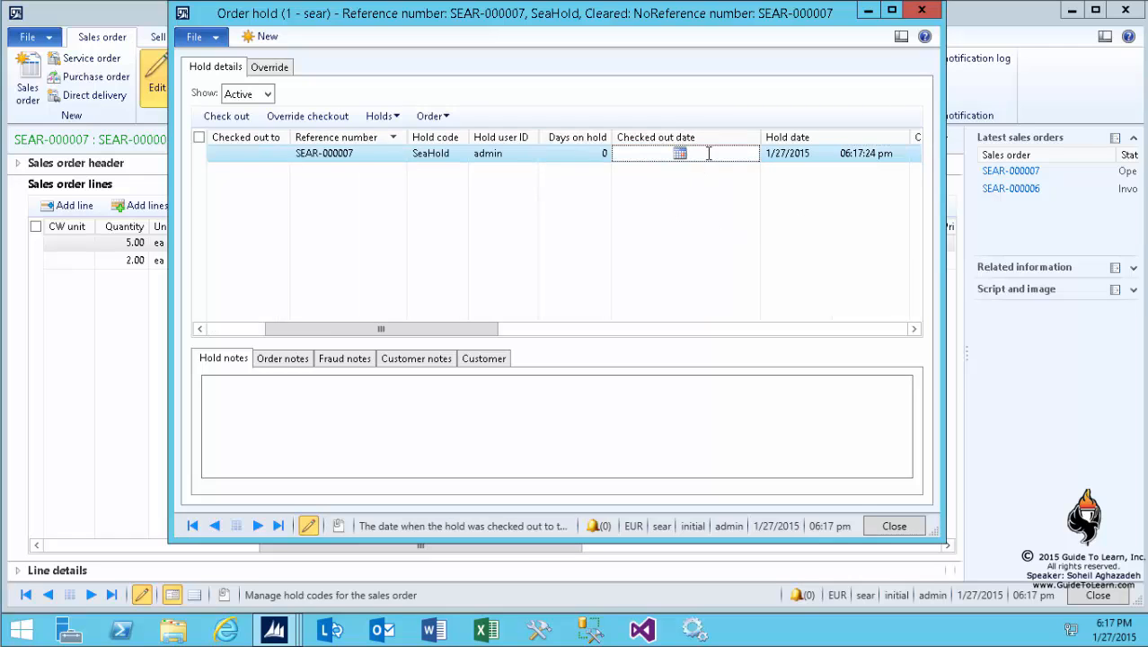
left_click(227, 115)
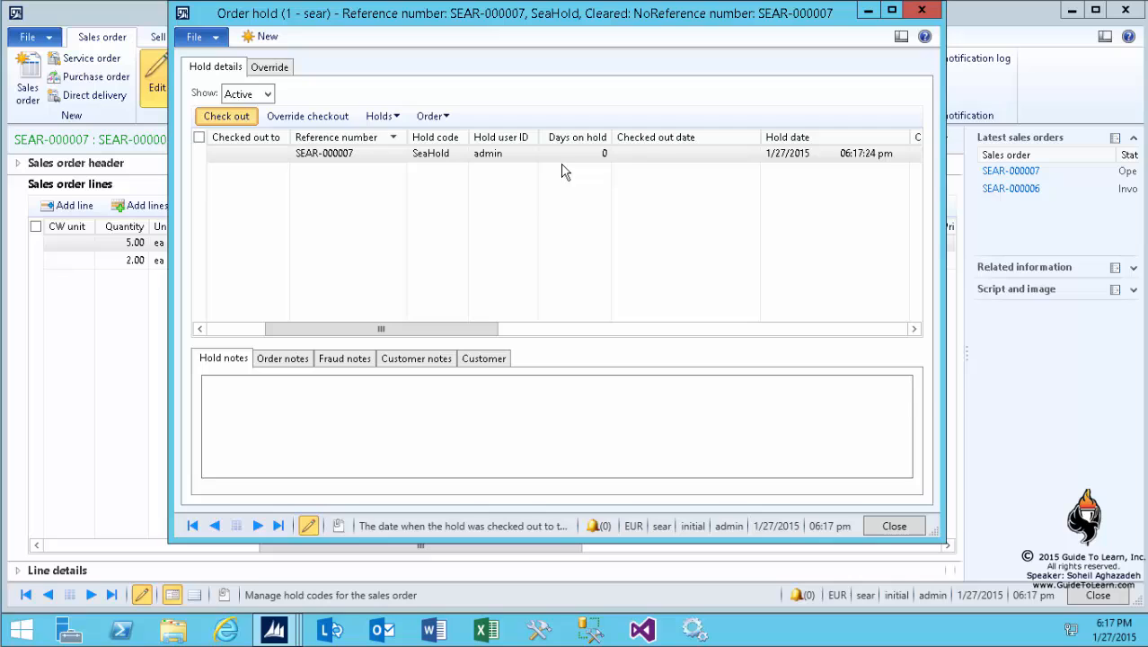
left_click(227, 115)
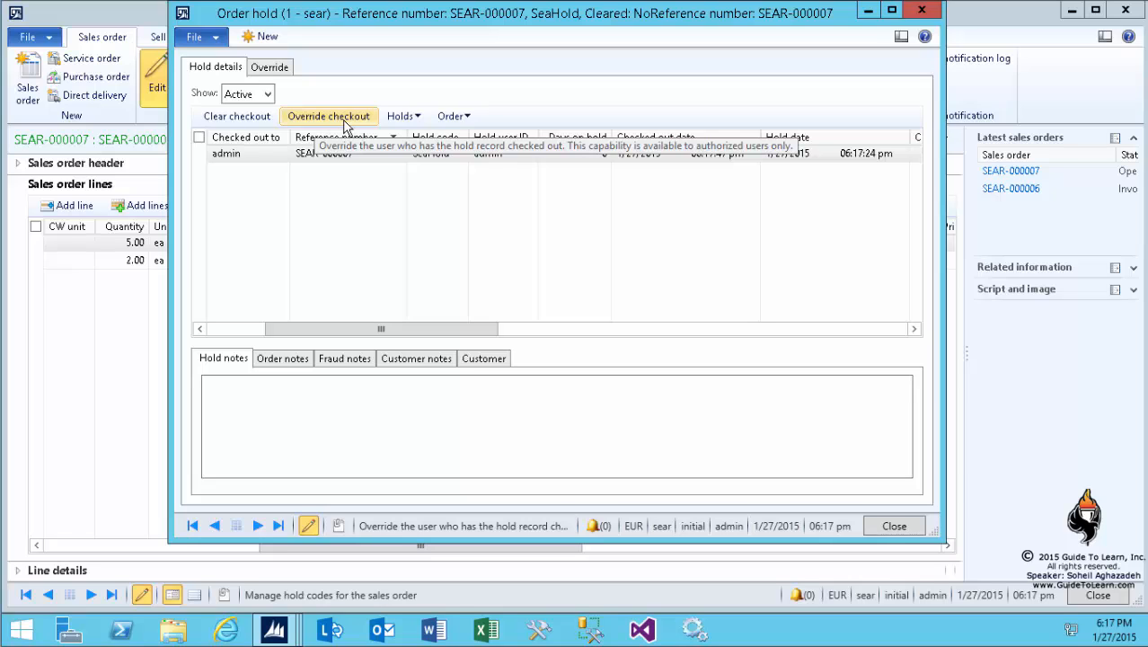
Attempt to clear the SeaHold hold, dismiss the not-authorized error and close the form
left_click(399, 115)
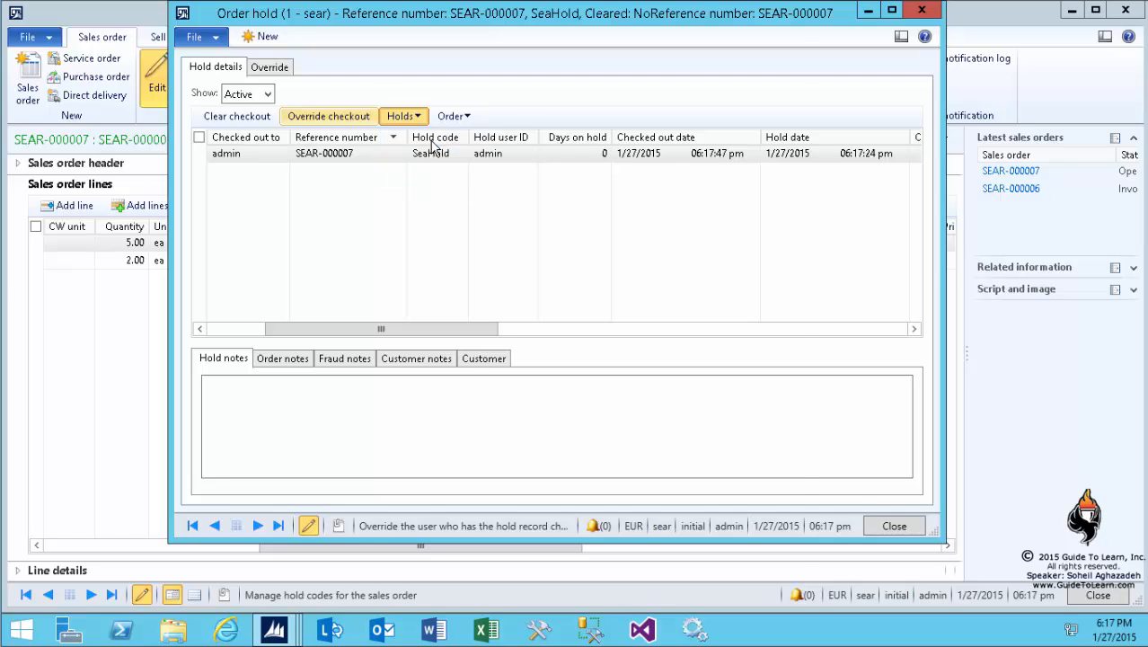
left_click(238, 115)
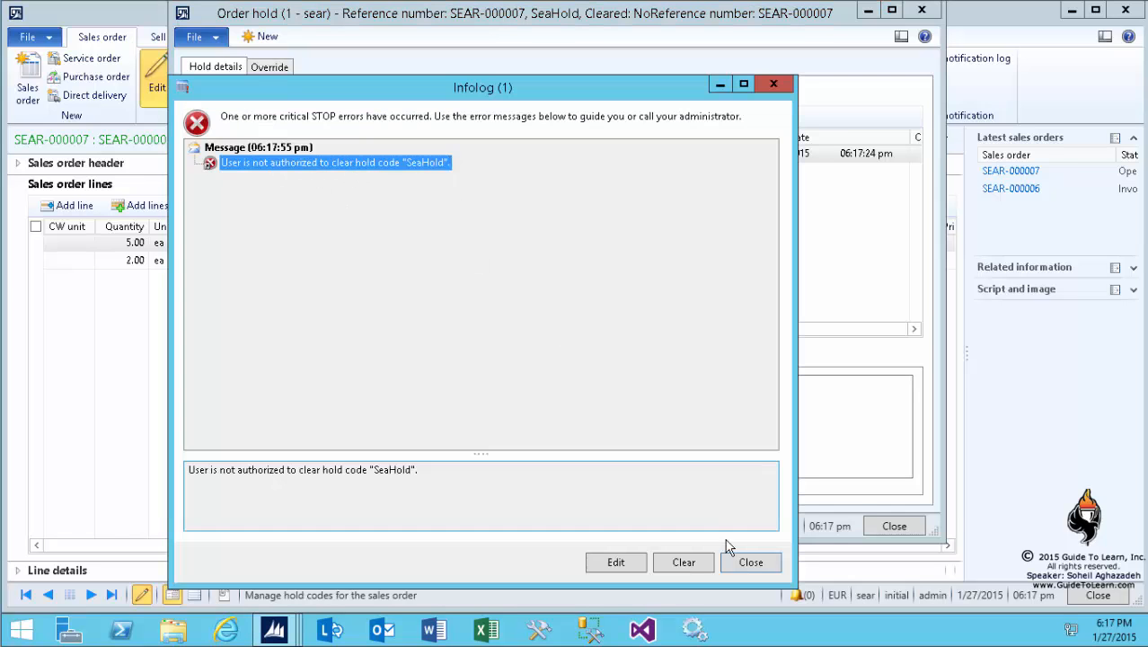
left_click(751, 560)
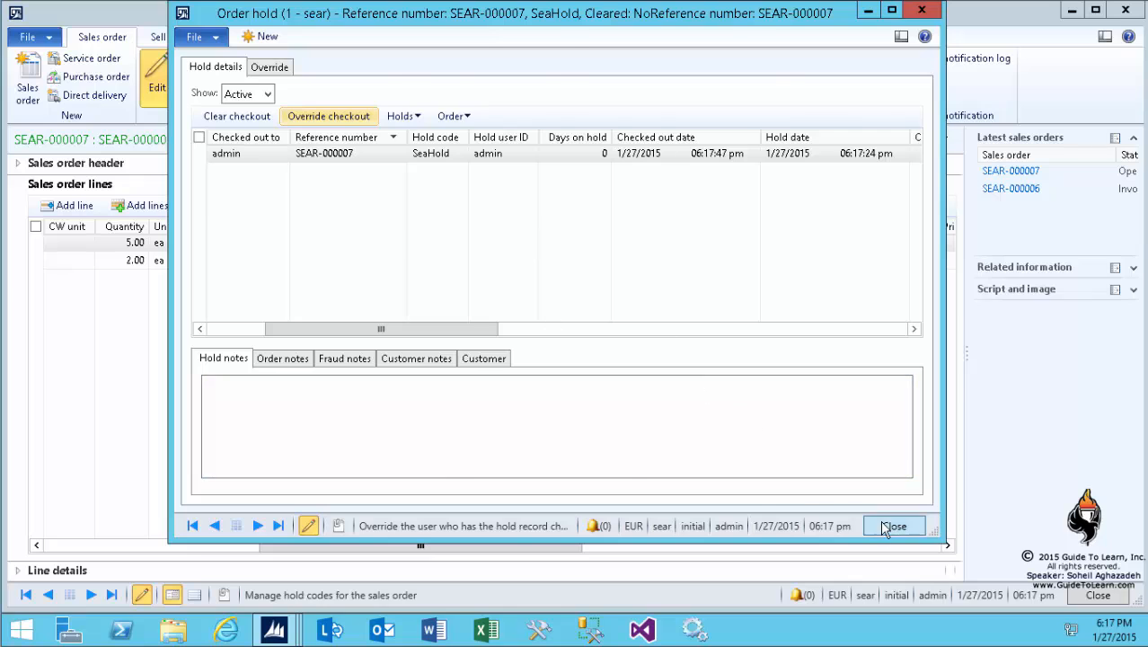
left_click(893, 524)
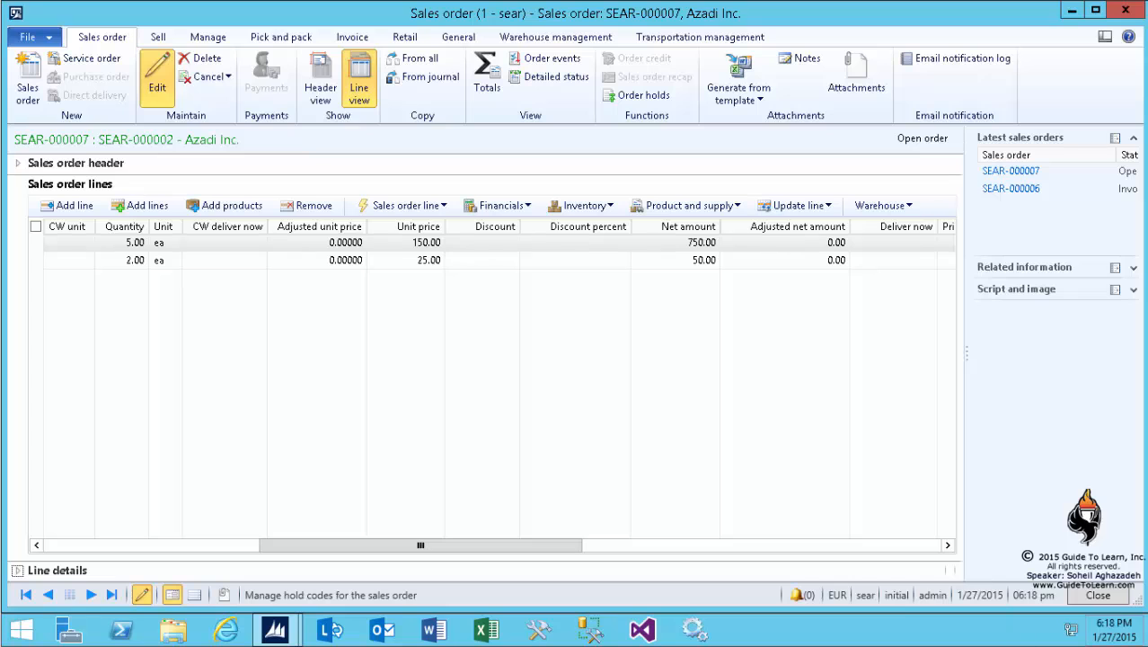
mouse_move(1031, 625)
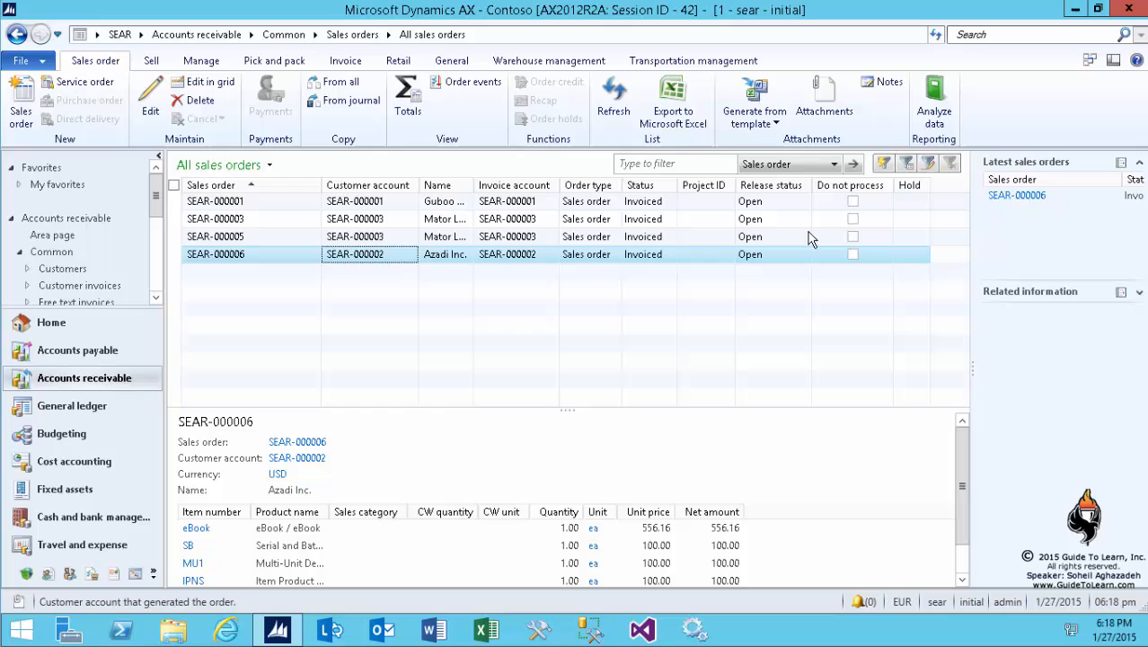
Refresh All sales orders, select SEAR-000007 and confirm Pick and pack and Invoice are unavailable
left_click(614, 99)
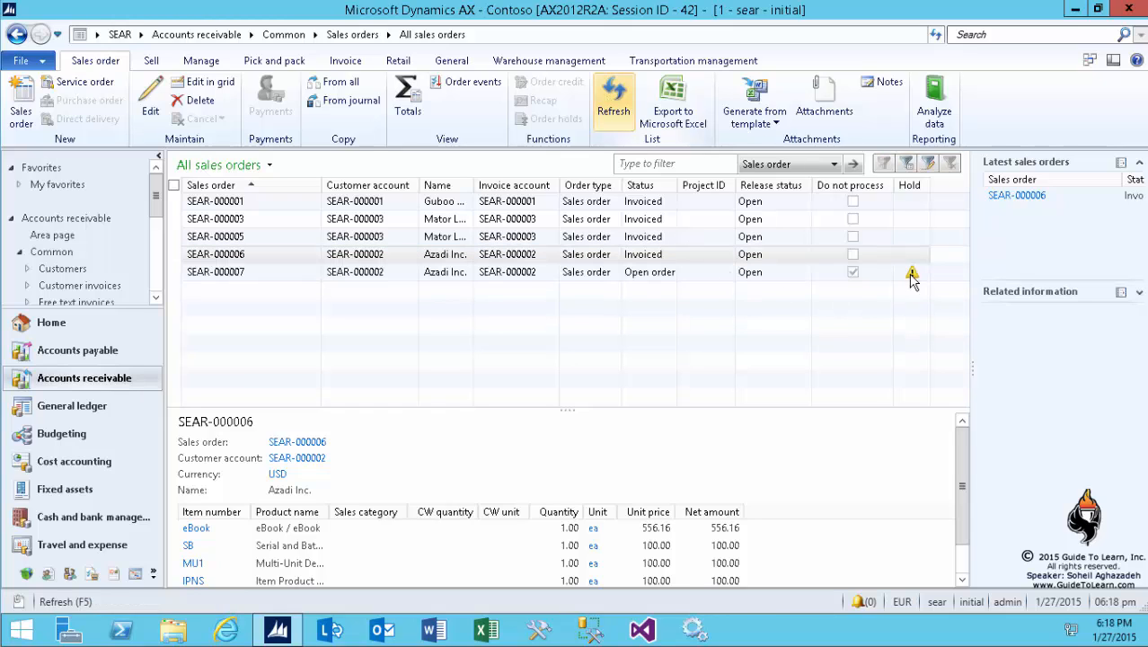
left_click(912, 271)
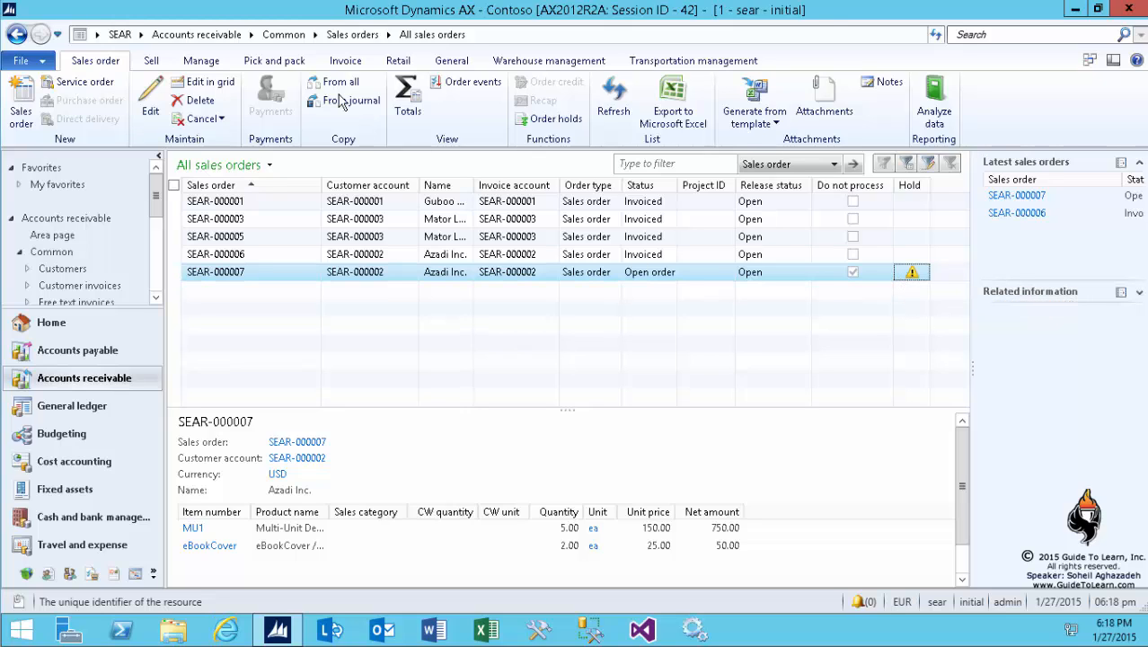
left_click(273, 61)
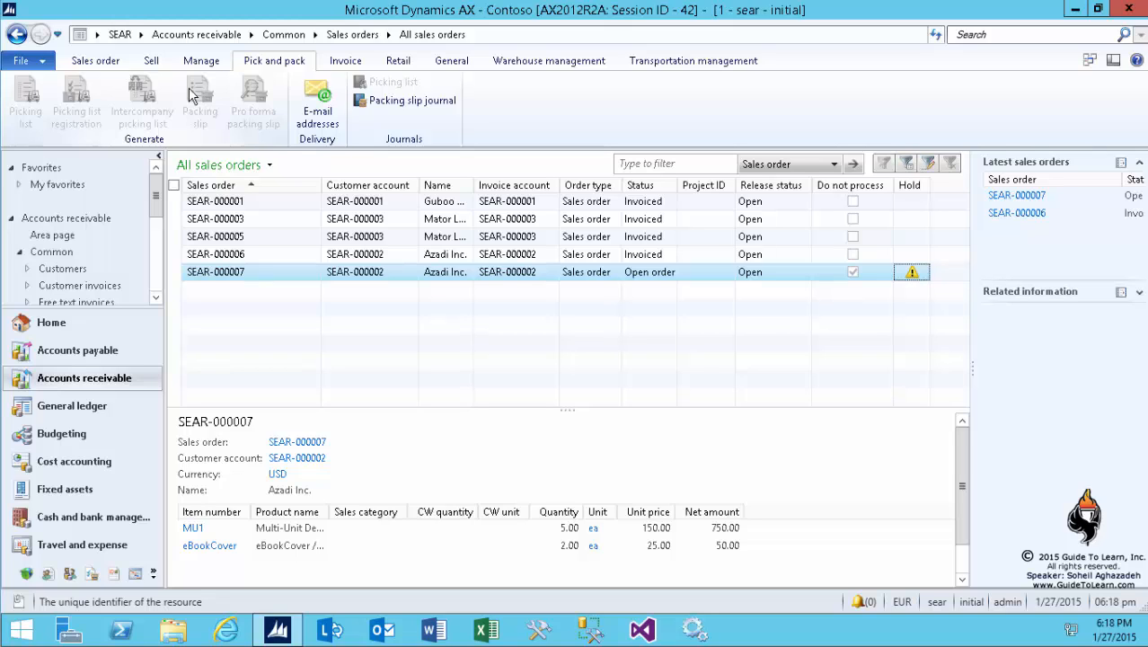
left_click(345, 61)
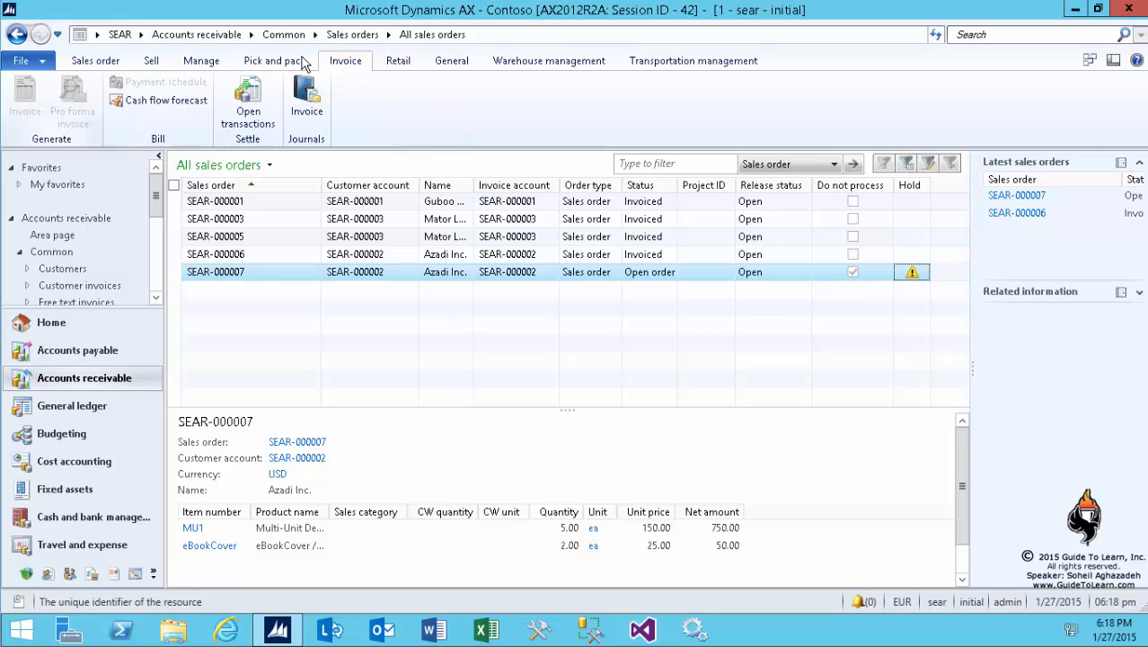